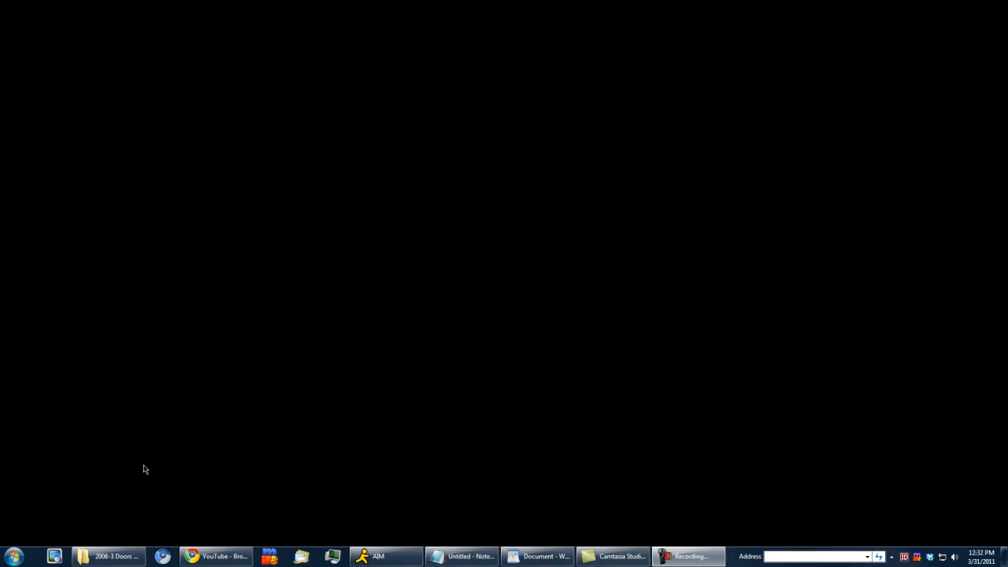
# Launch a command window at the 3 Doors Down album folder via Shift+right-click
pyautogui.click(107, 556)
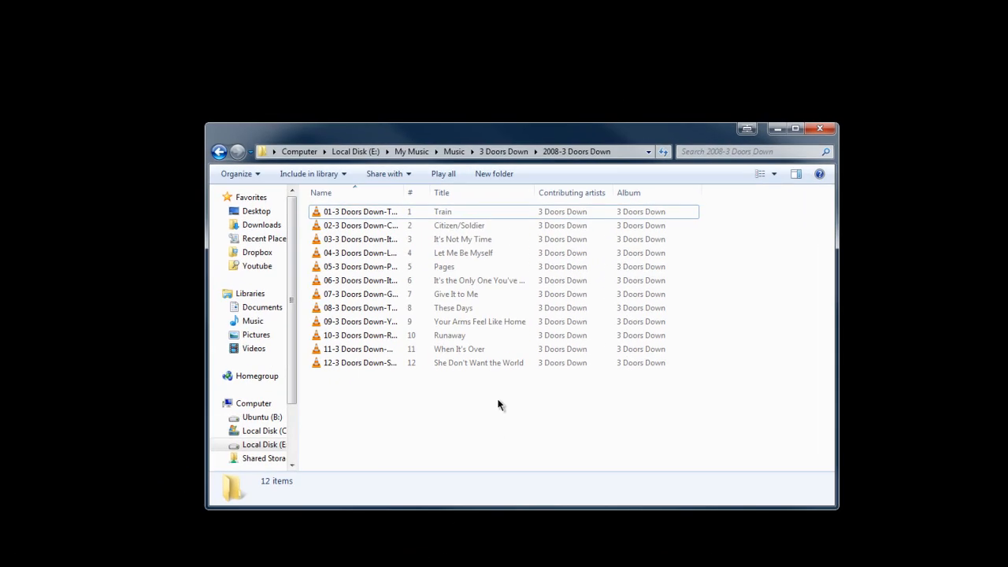
pyautogui.moveTo(495, 398)
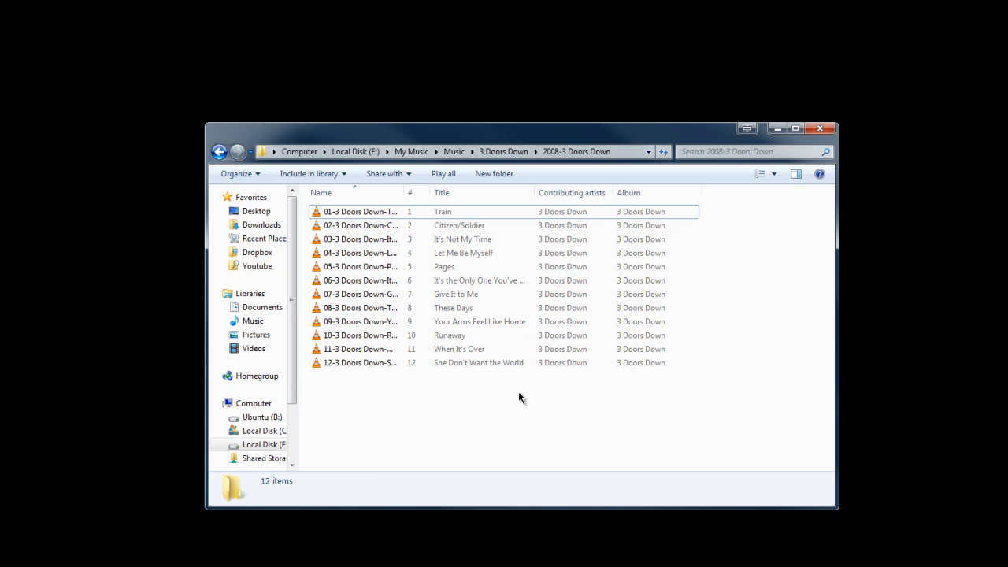
pyautogui.rightClick(520, 396)
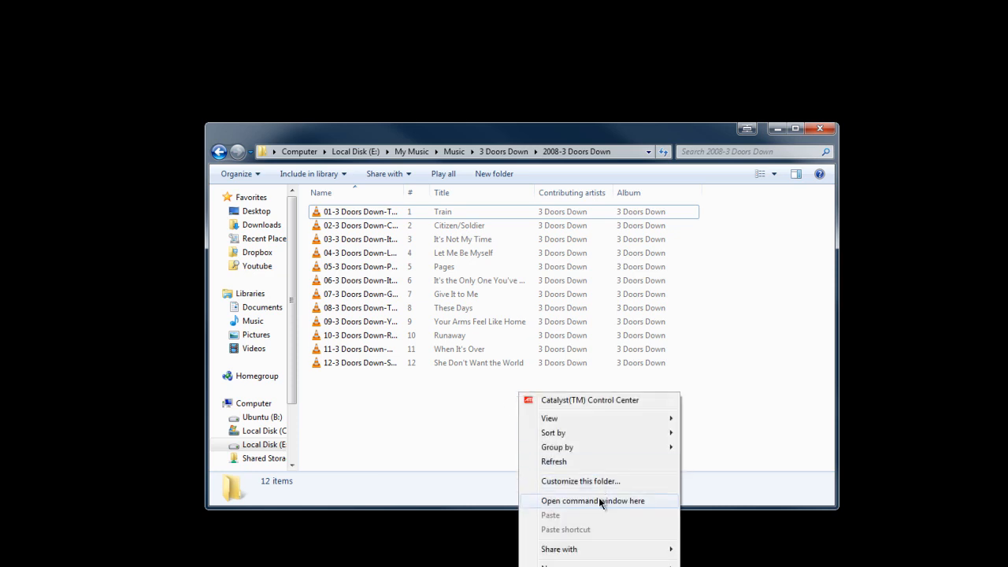
pyautogui.click(595, 501)
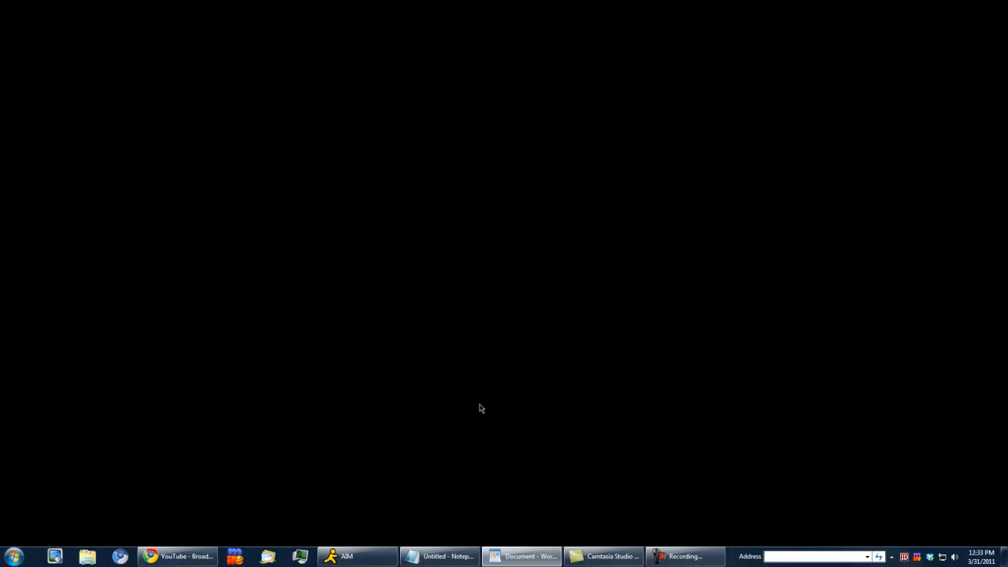
pyautogui.moveTo(292, 447)
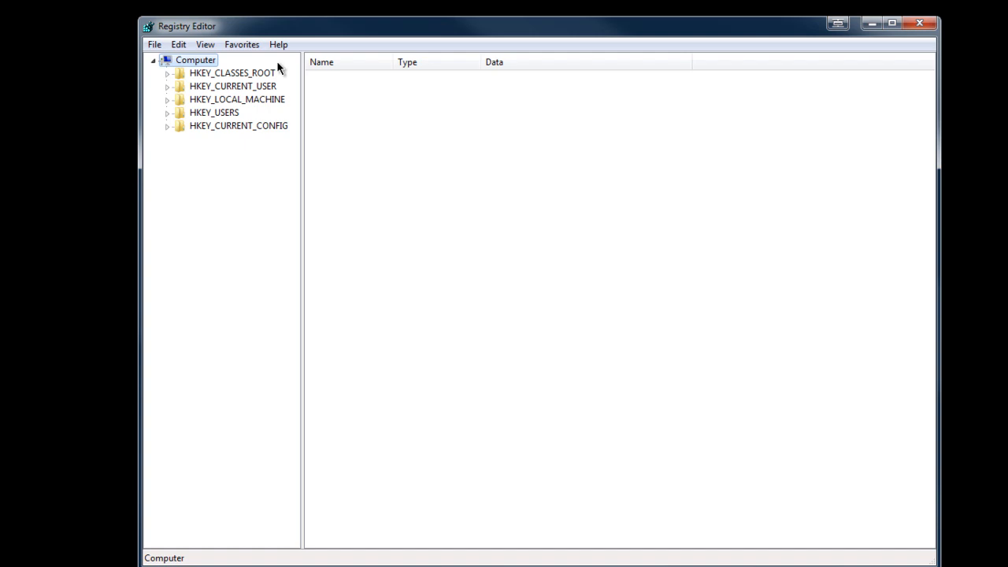
pyautogui.moveTo(260, 75)
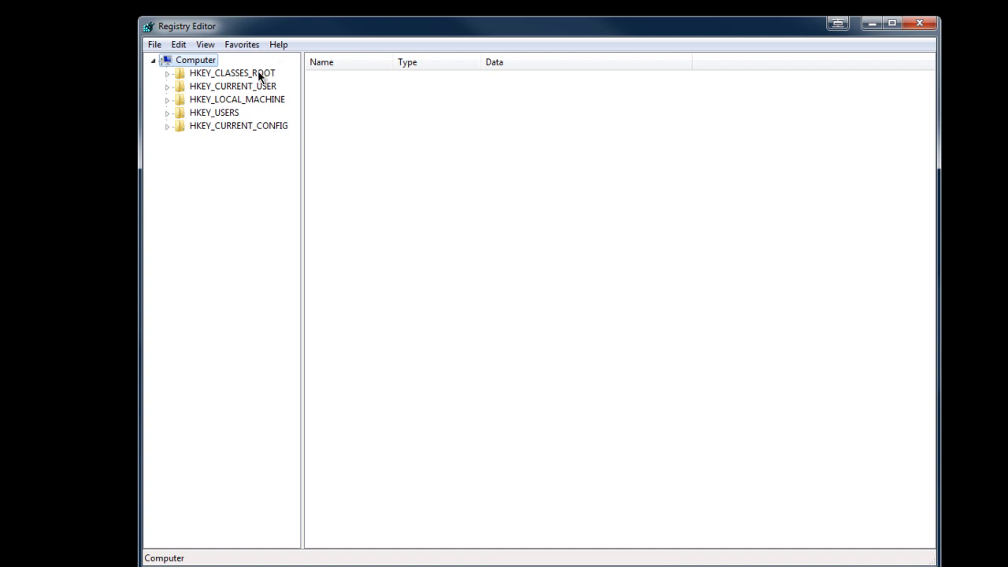
# Change MouseHoverTime under HKEY_CURRENT_USER > Control Panel > Mouse from 400 to 150
pyautogui.click(228, 126)
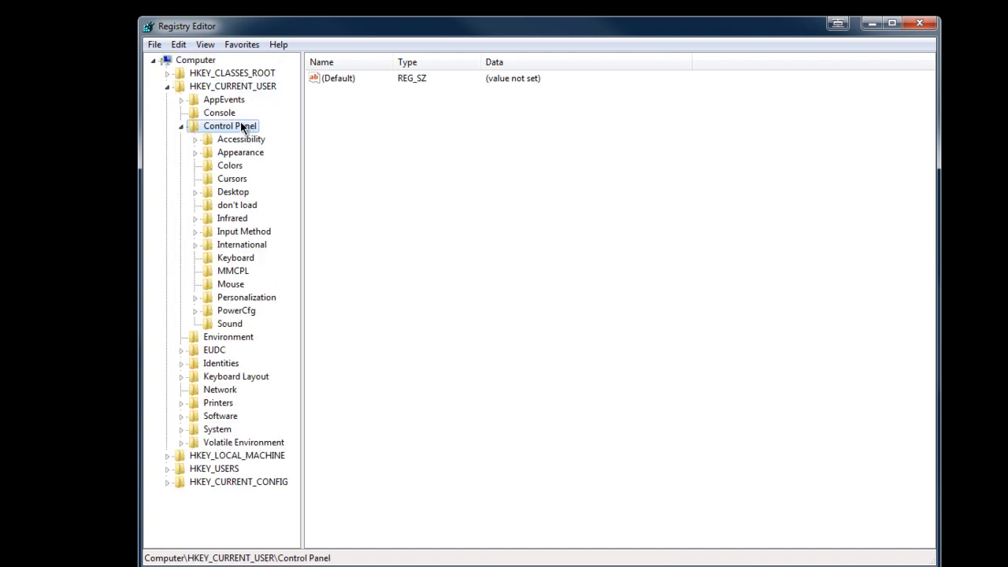
pyautogui.click(230, 284)
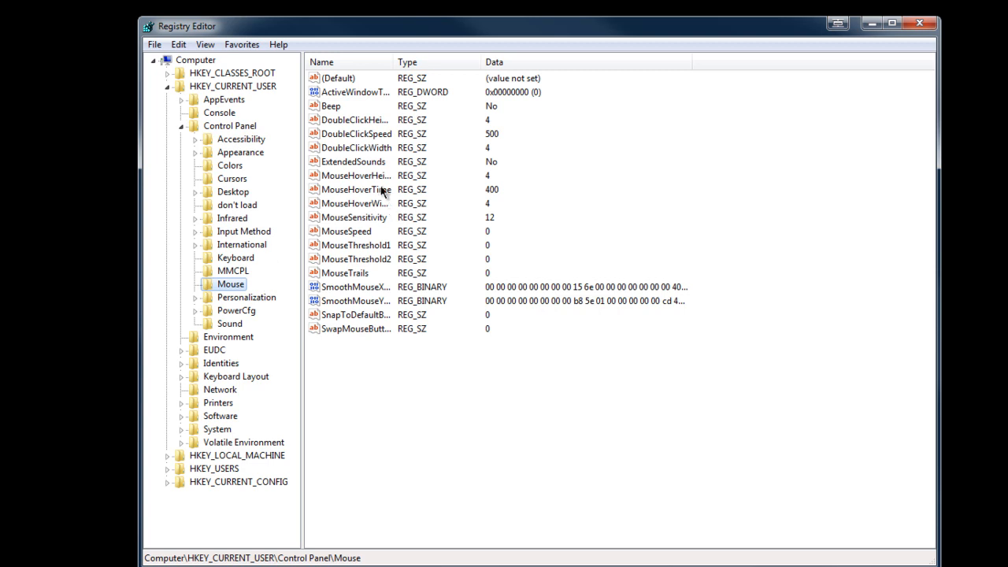
pyautogui.doubleClick(354, 189)
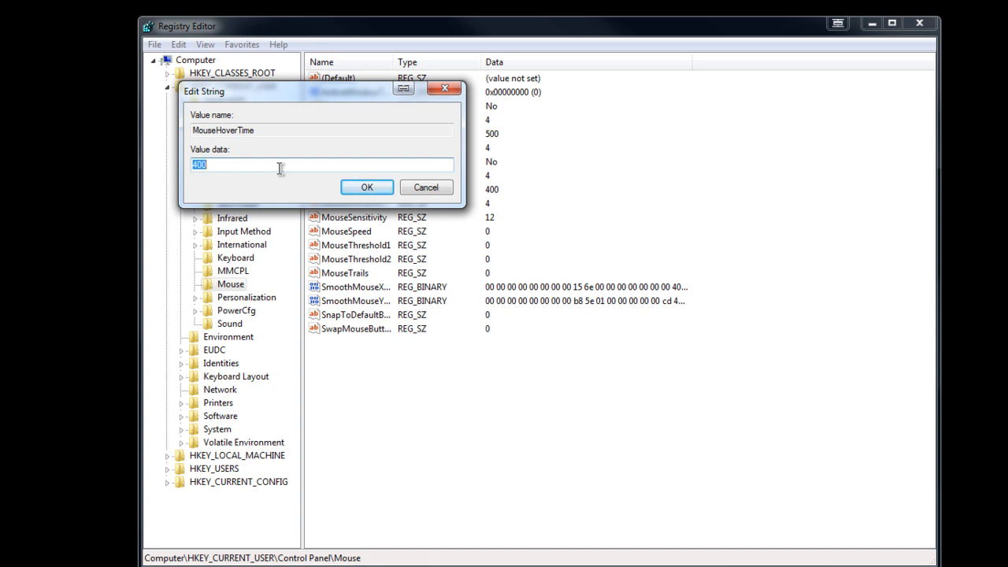
pyautogui.write('150')
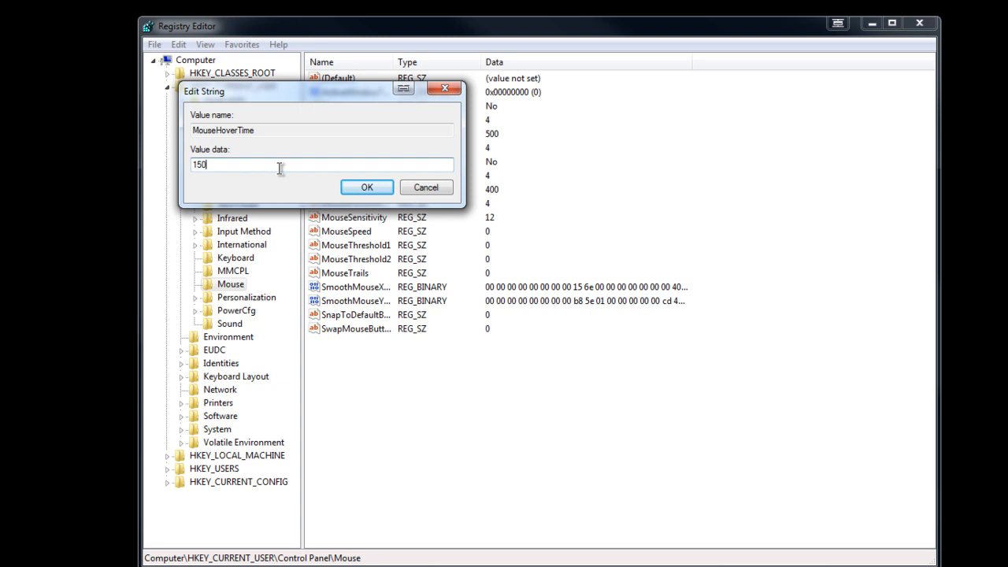
pyautogui.click(366, 186)
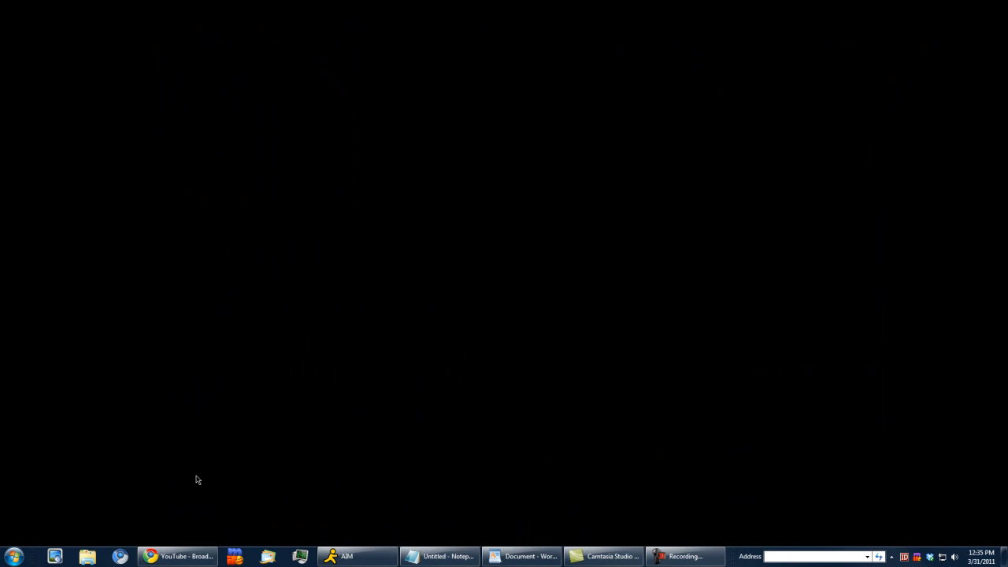
pyautogui.moveTo(177, 556)
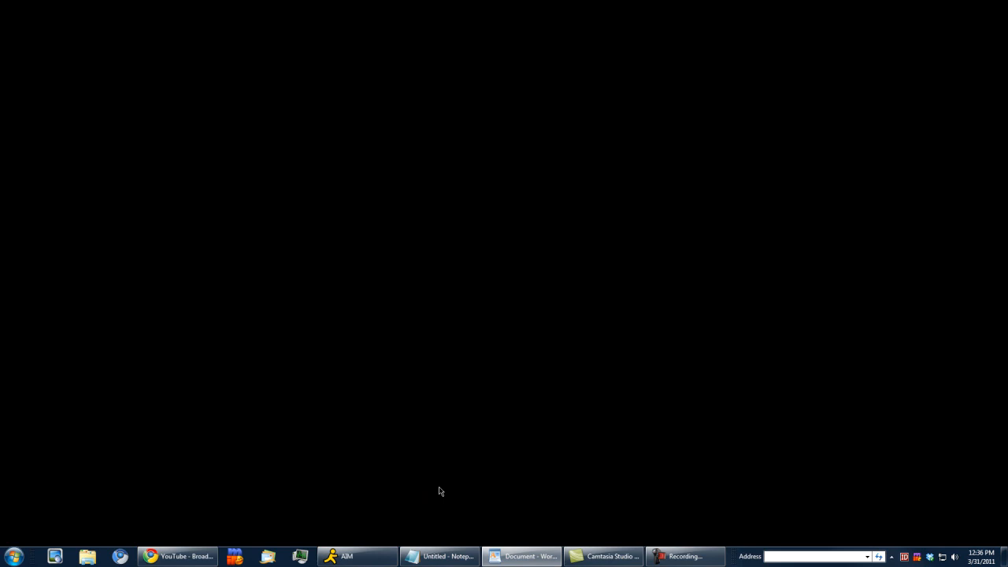
pyautogui.moveTo(438, 465)
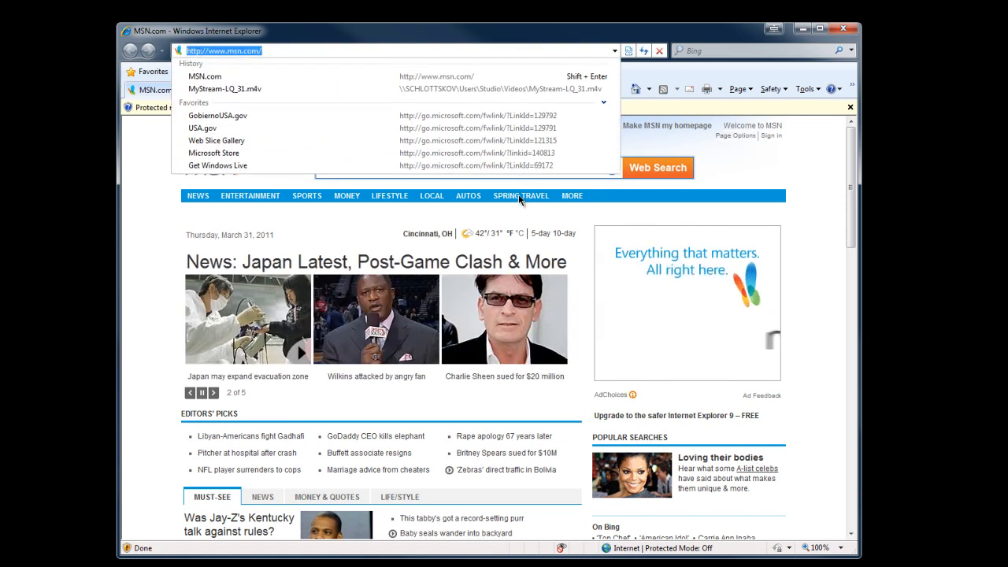
# Bring up the Start menu after closing Internet Explorer's MSN page
pyautogui.click(9, 554)
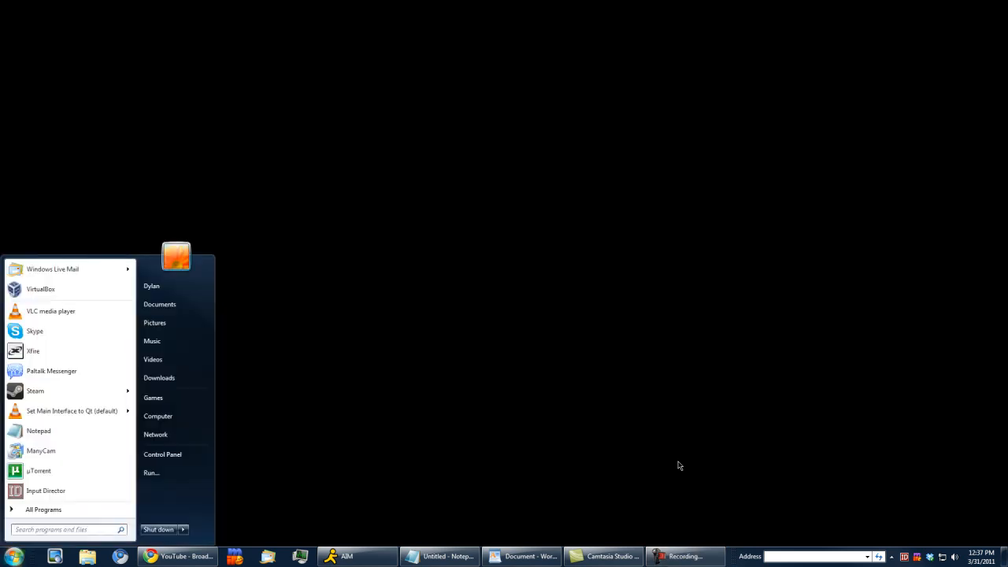
# Find 'live messenger' from Start and set its compatibility mode to Windows Vista
pyautogui.write('live messenger')
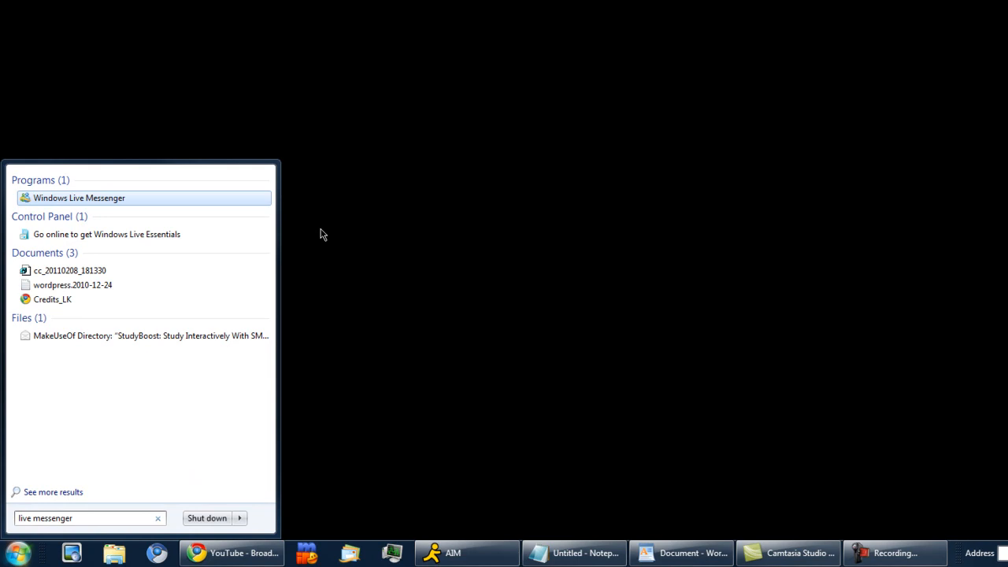
pyautogui.moveTo(356, 229)
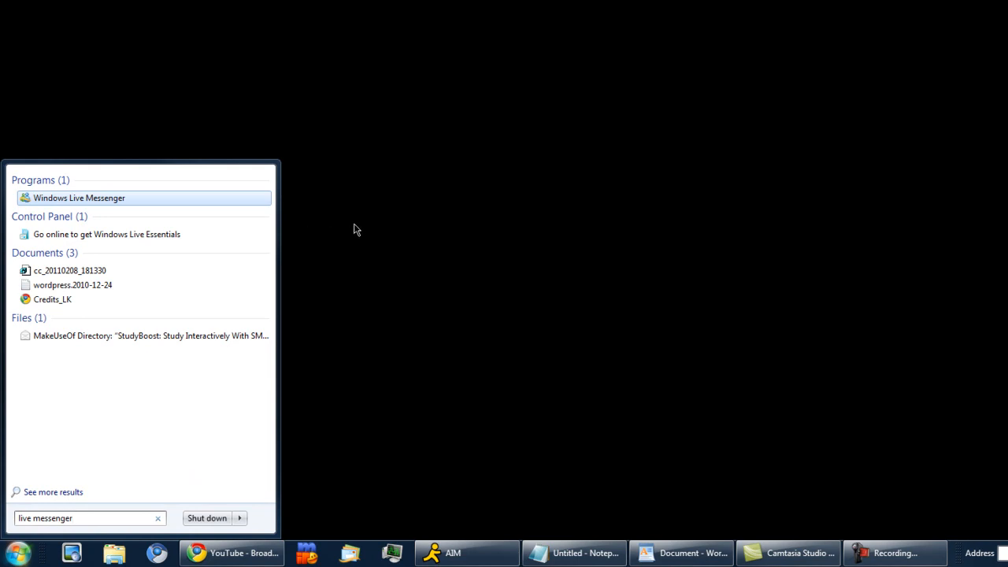
pyautogui.moveTo(362, 227)
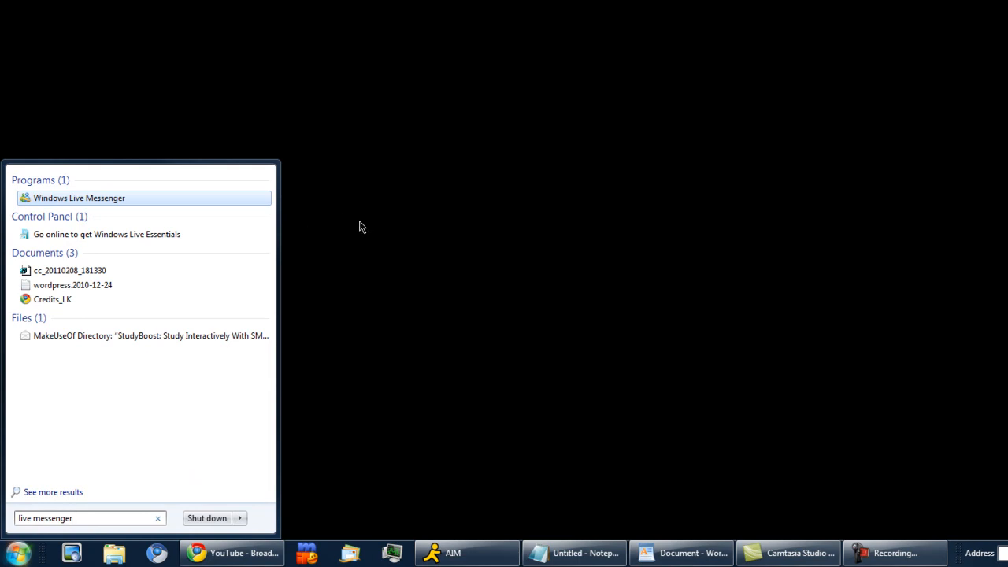
pyautogui.moveTo(113, 203)
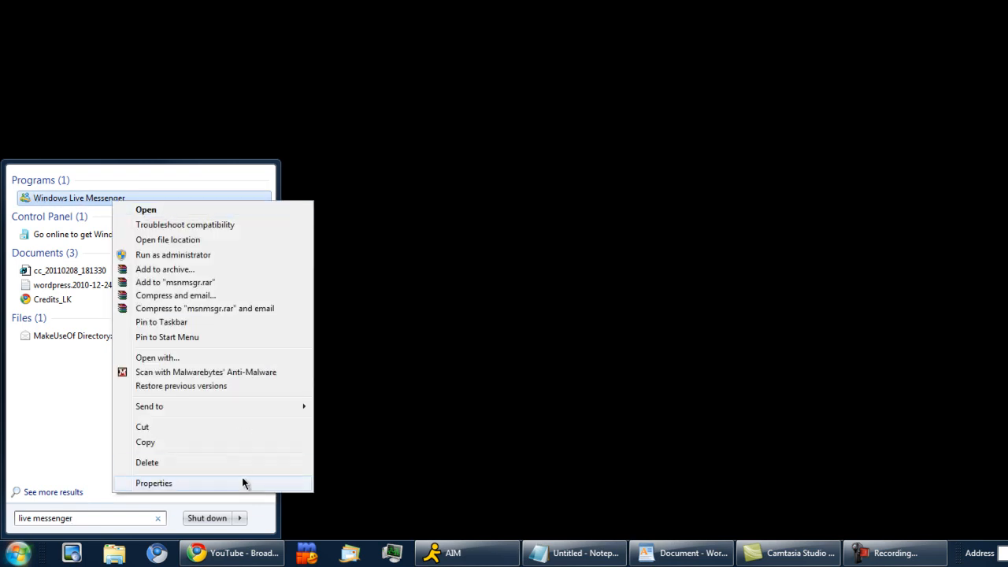
pyautogui.click(154, 482)
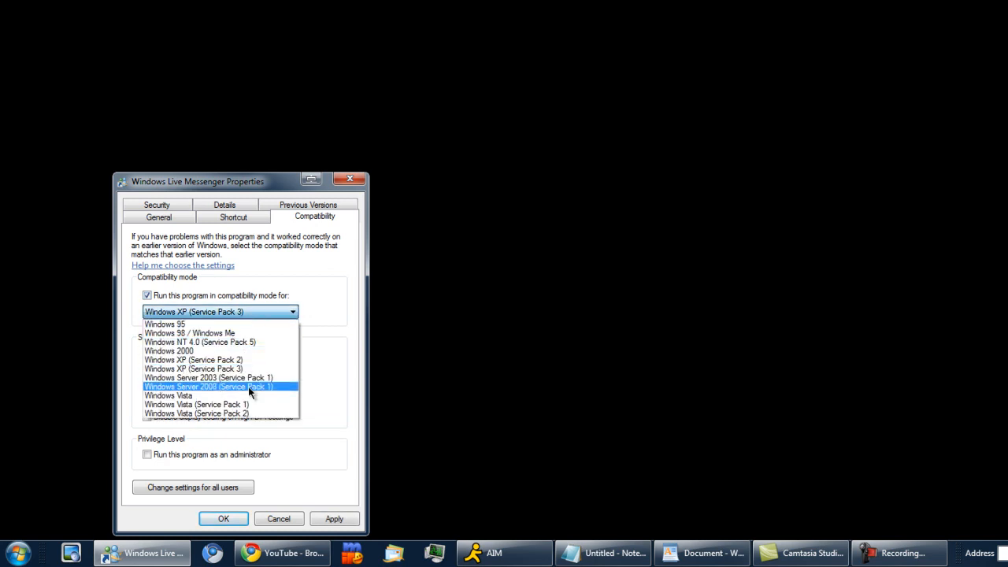
pyautogui.click(167, 393)
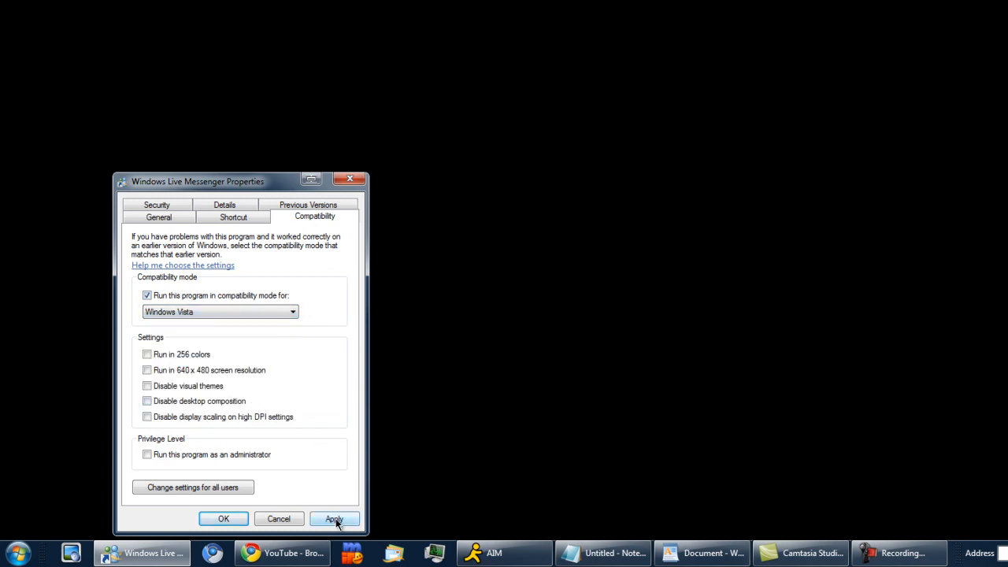